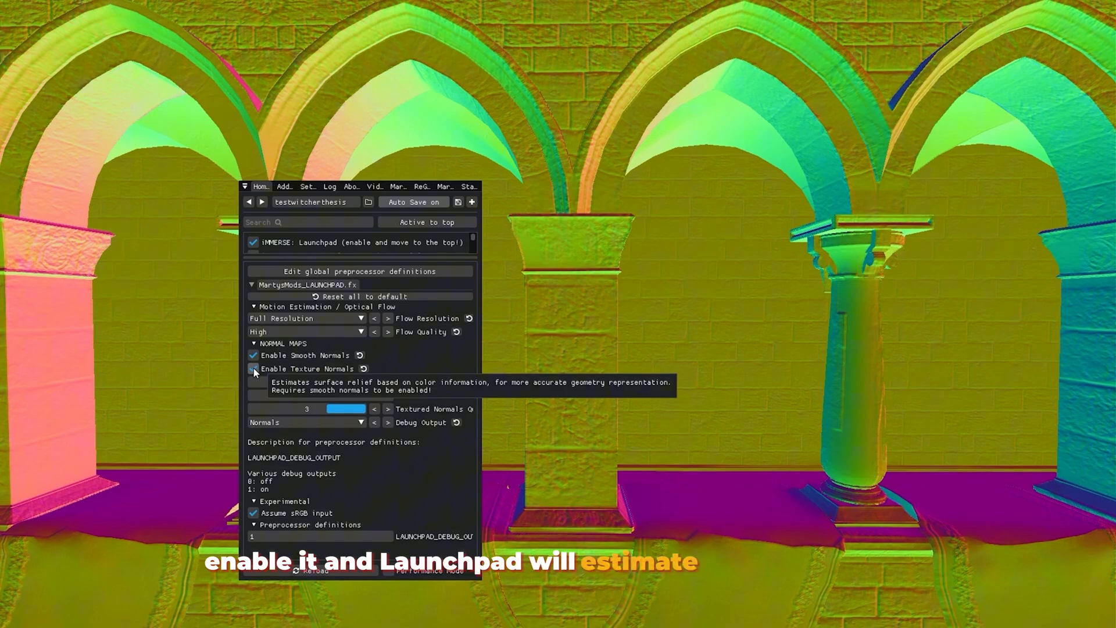
Toggle Enable Texture Normals off and back on to see the brick relief vanish in the Normals debug view.
click(254, 369)
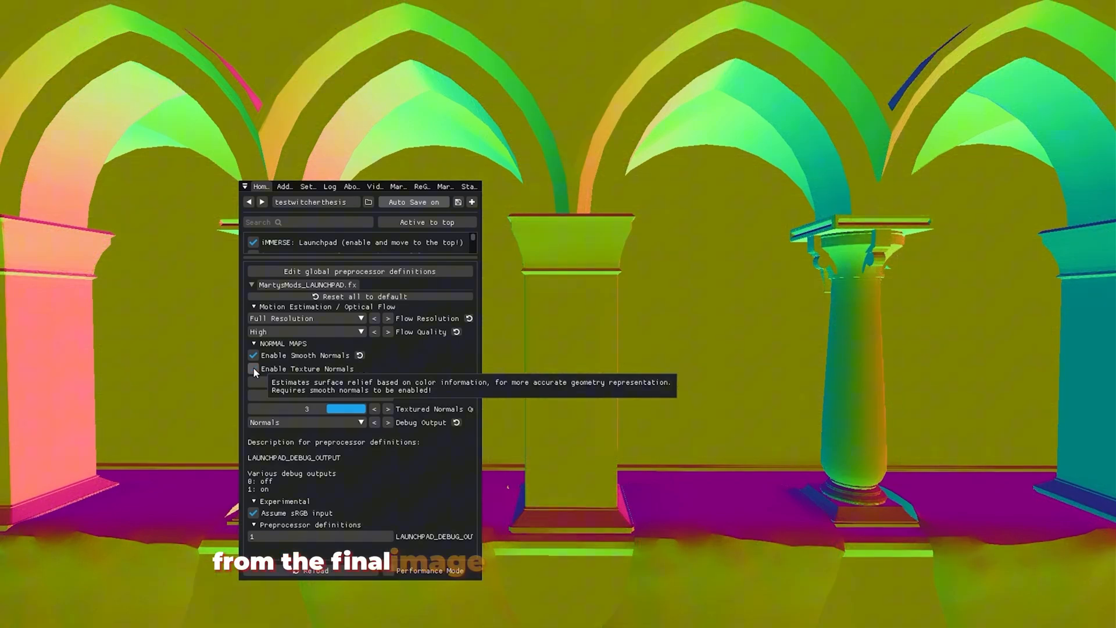
click(254, 369)
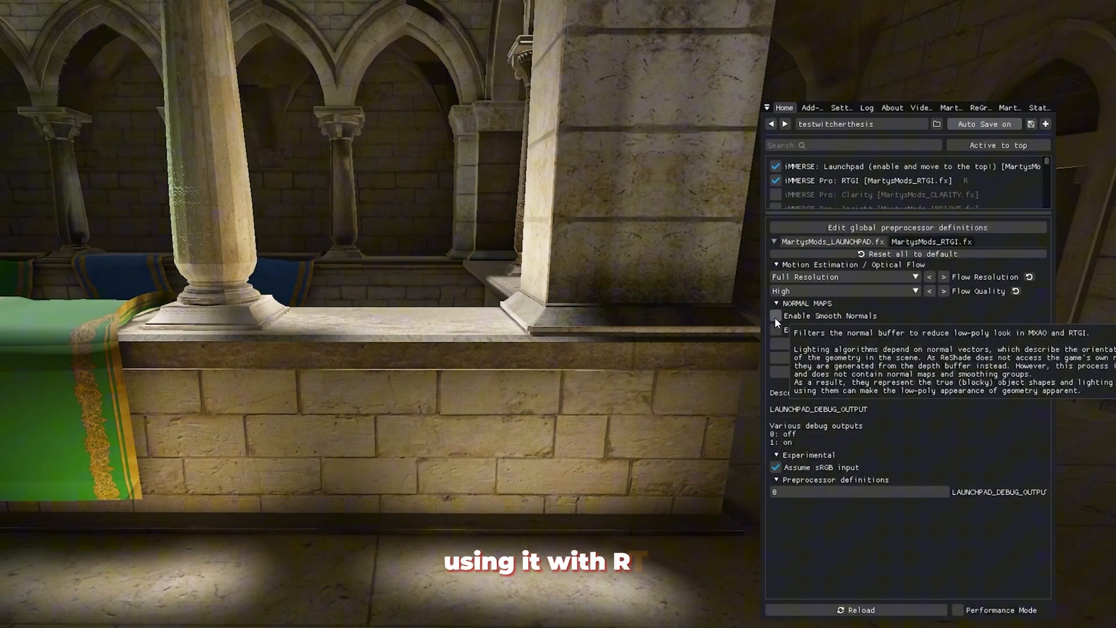
Tick Enable Smooth Normals, then Enable Texture Normals in Launchpad's NORMAL MAPS section.
click(775, 315)
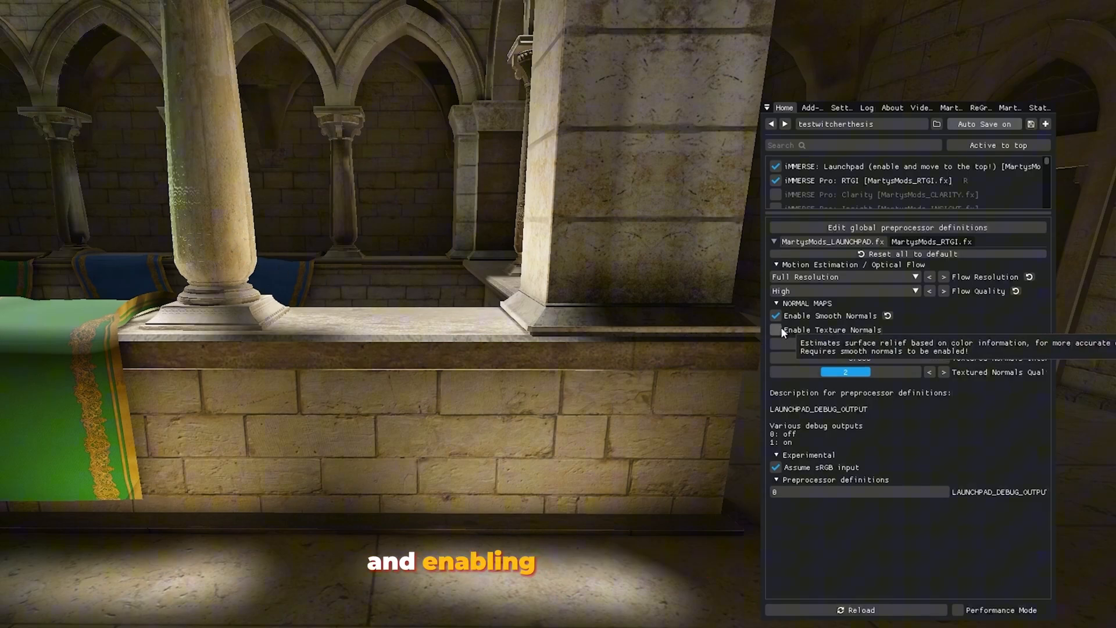
click(775, 329)
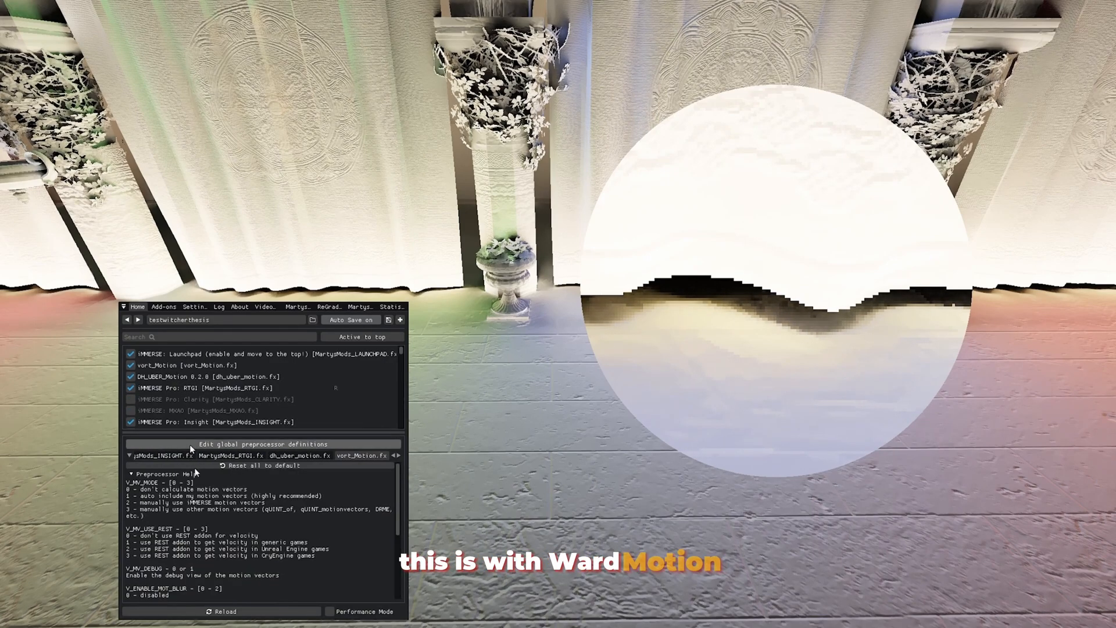
Switch to MartysMods_RTGI.fx, showing Debug View 'Lighting only' and Optical Flow Source 'Vort Motion'.
click(230, 455)
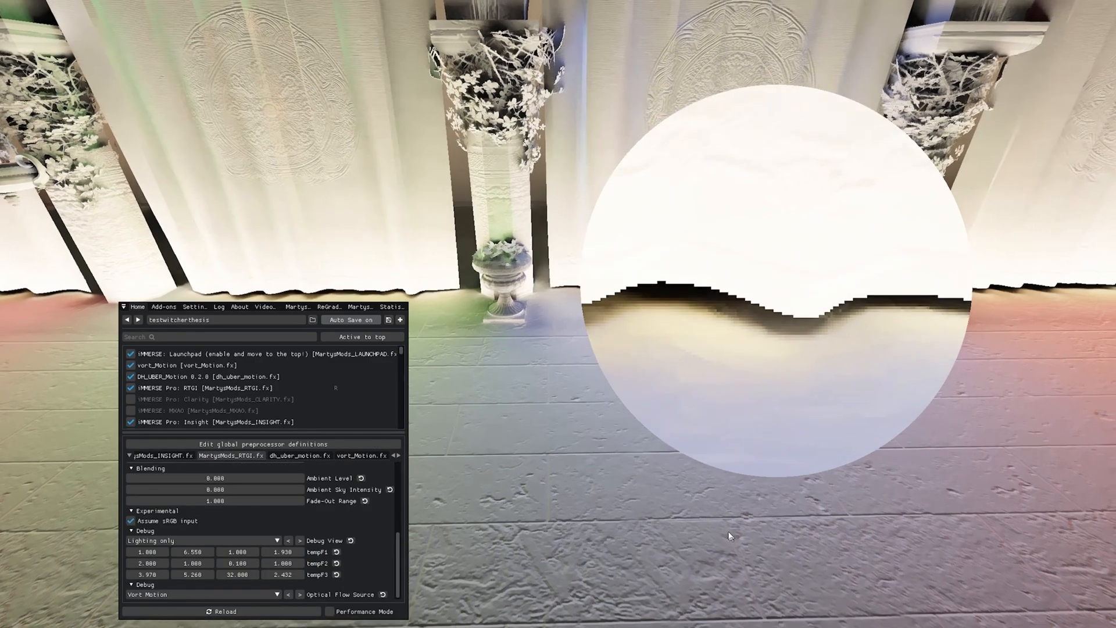